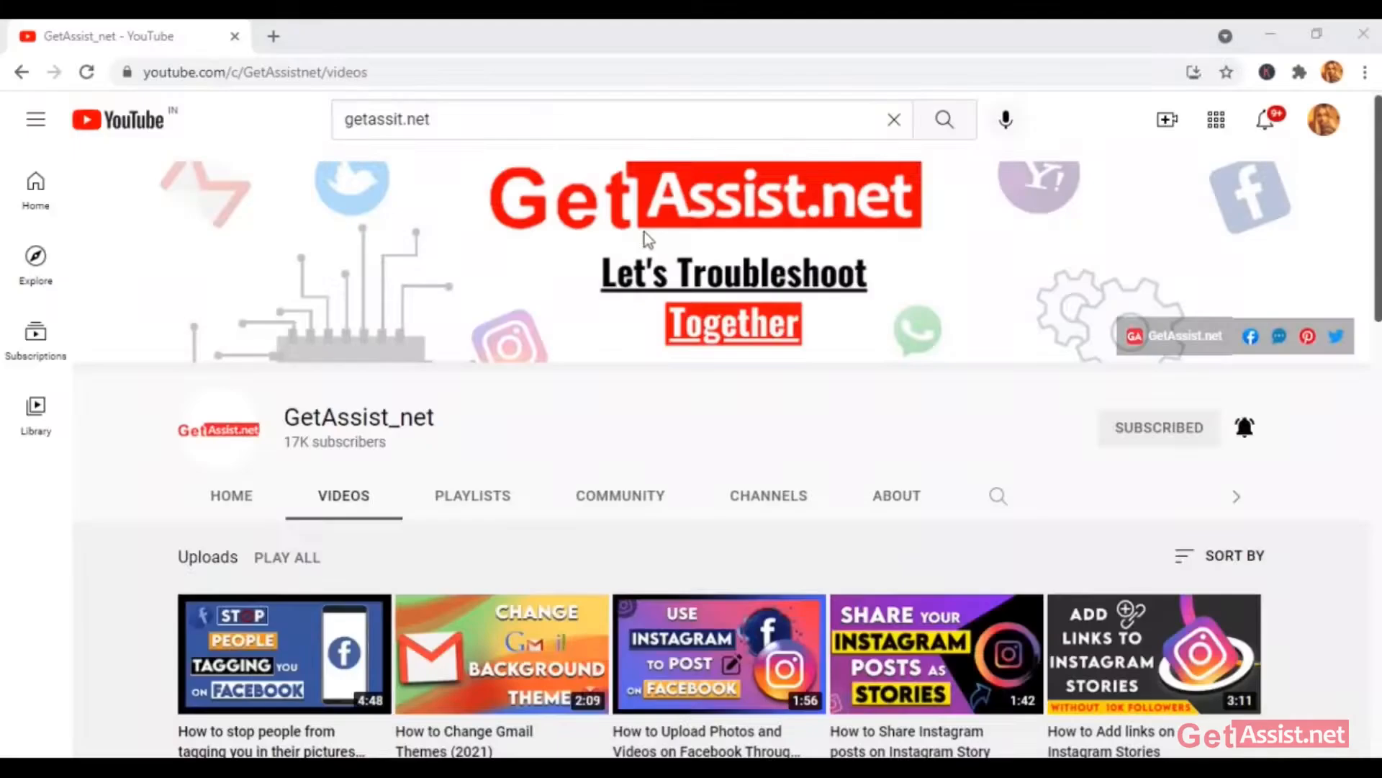
Step: Go from the Yahoo Search home page to the account's Personal info page via the account name
{"action": "scroll", "scroll_direction": "down", "scroll_amount": 3}
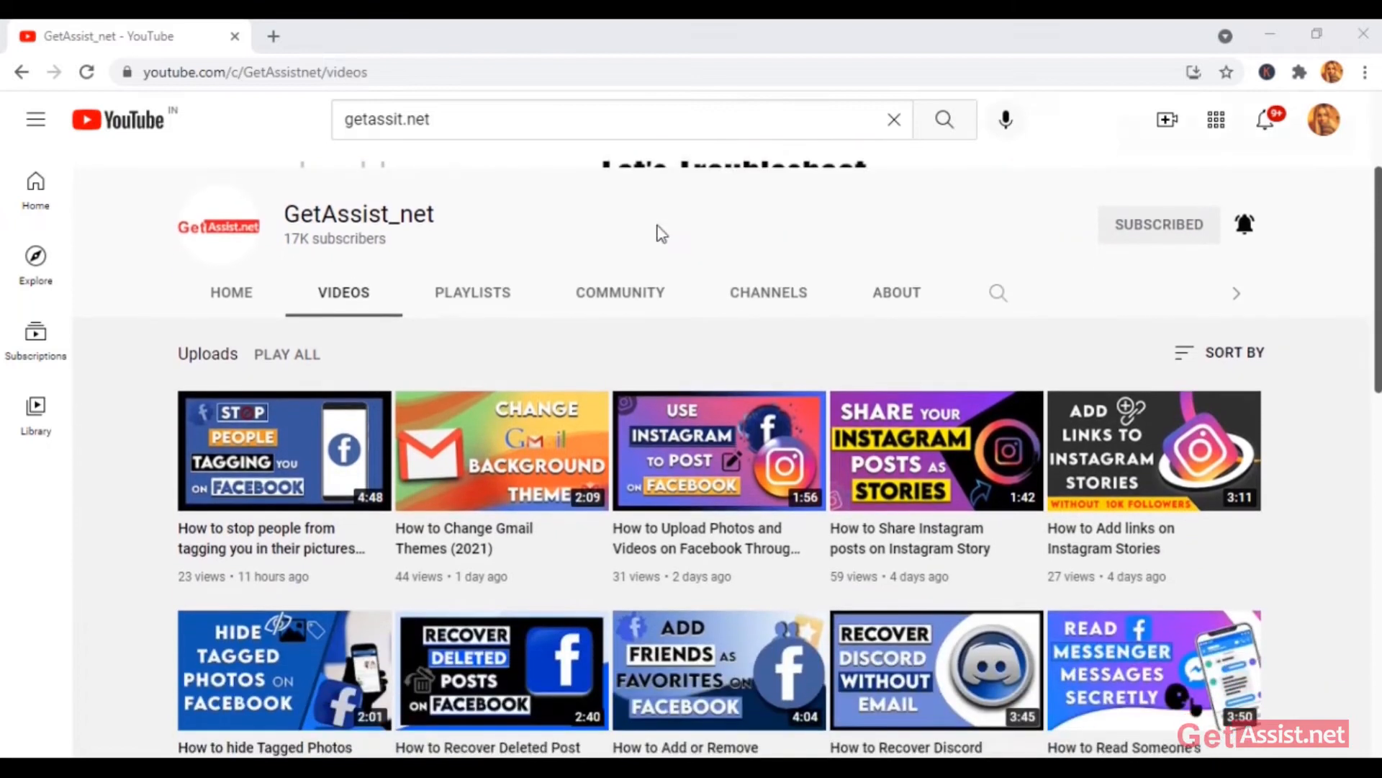
{"action": "scroll", "scroll_direction": "down", "scroll_amount": 3}
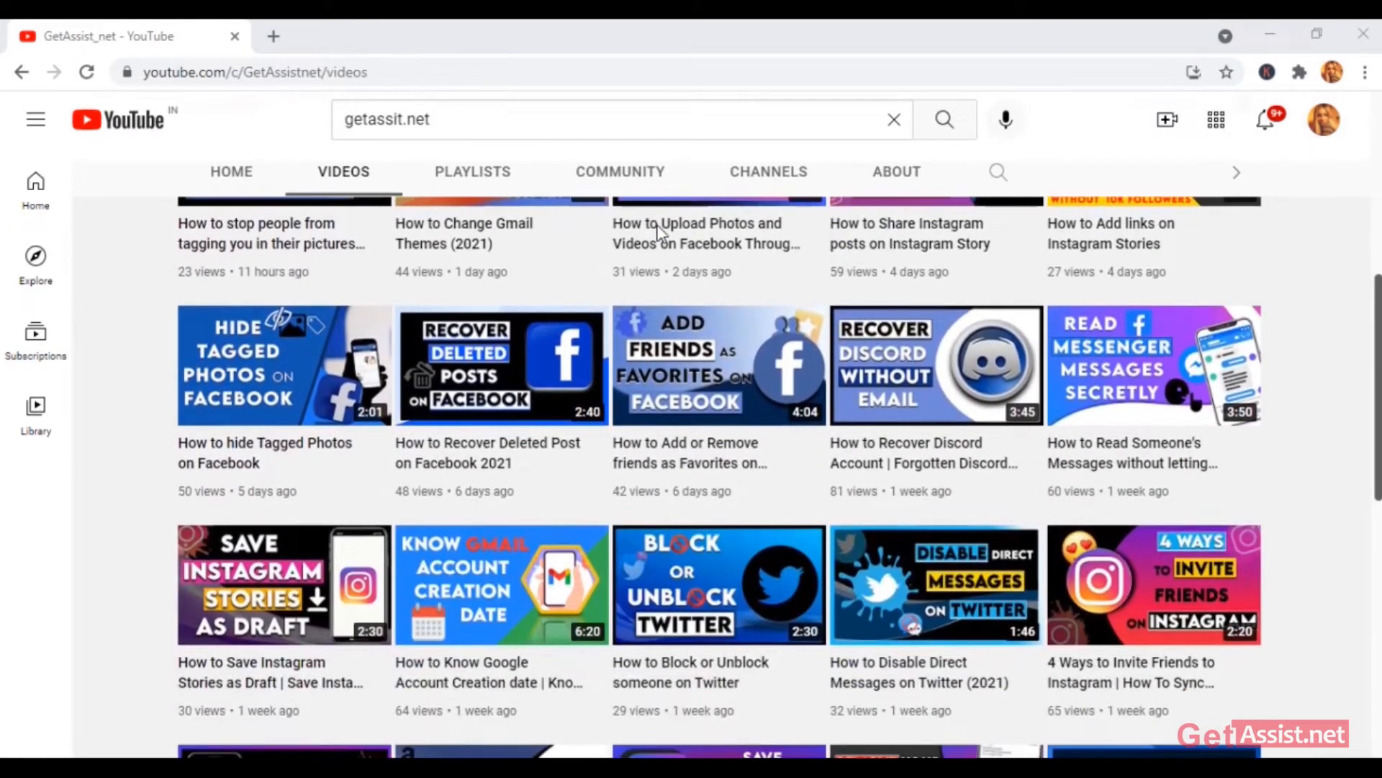
{"action": "scroll", "scroll_direction": "down", "scroll_amount": 3}
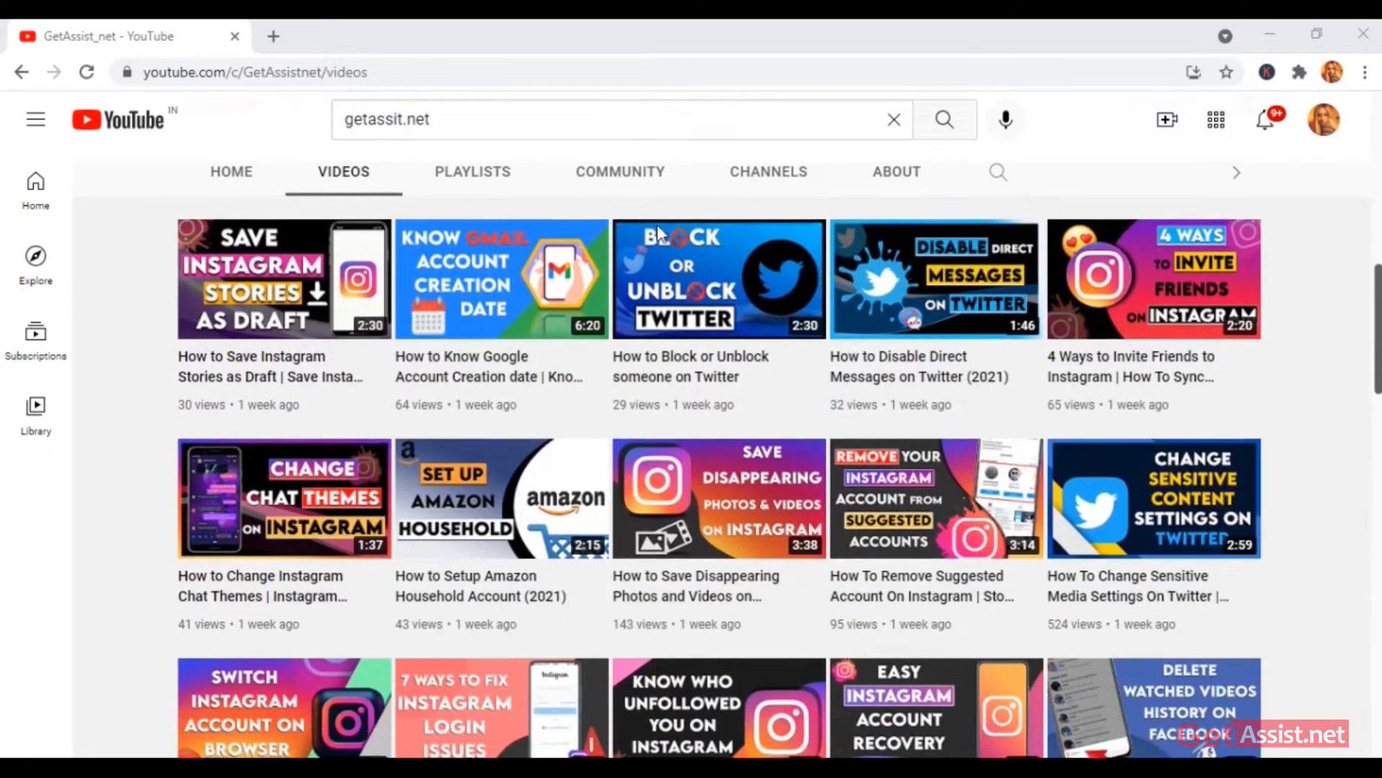
{"action": "scroll", "scroll_direction": "down", "scroll_amount": 3}
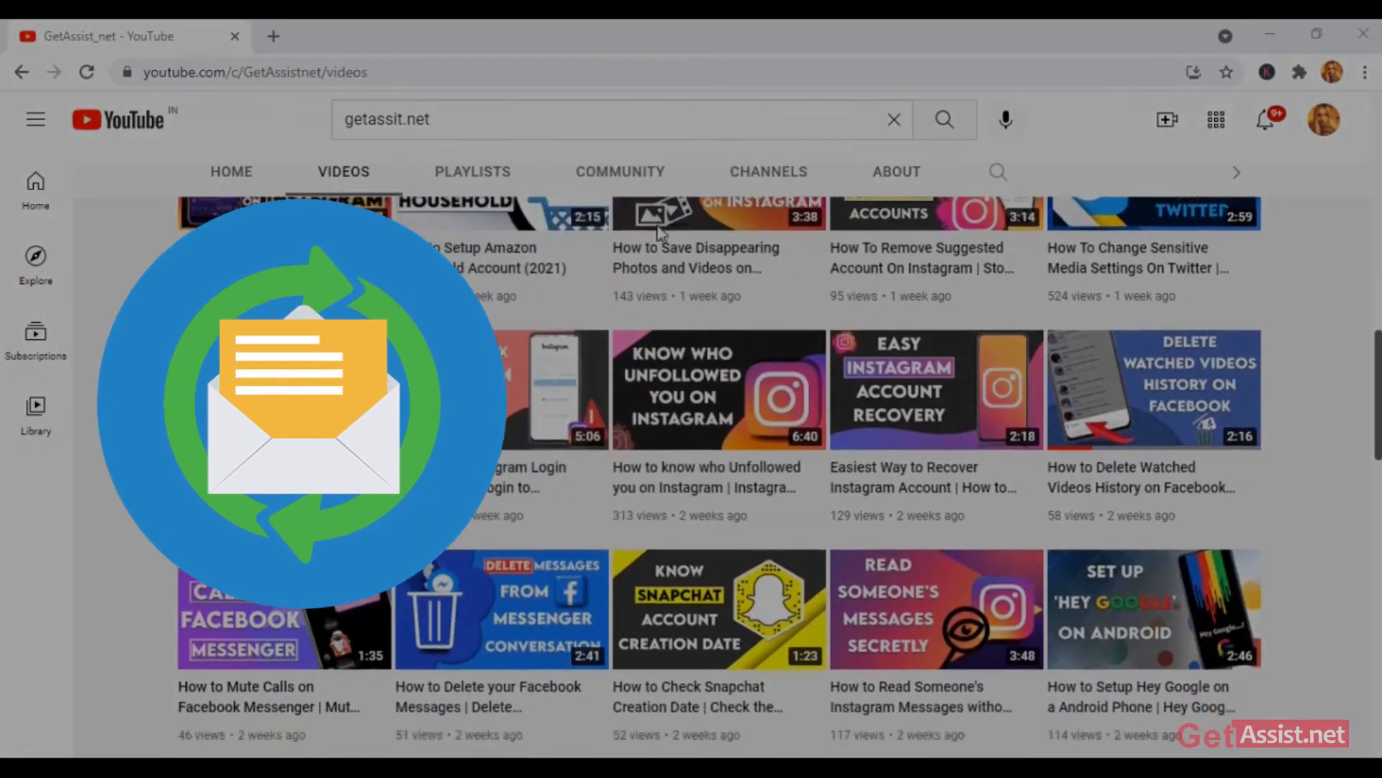
{"action": "scroll", "scroll_direction": "down", "scroll_amount": 3}
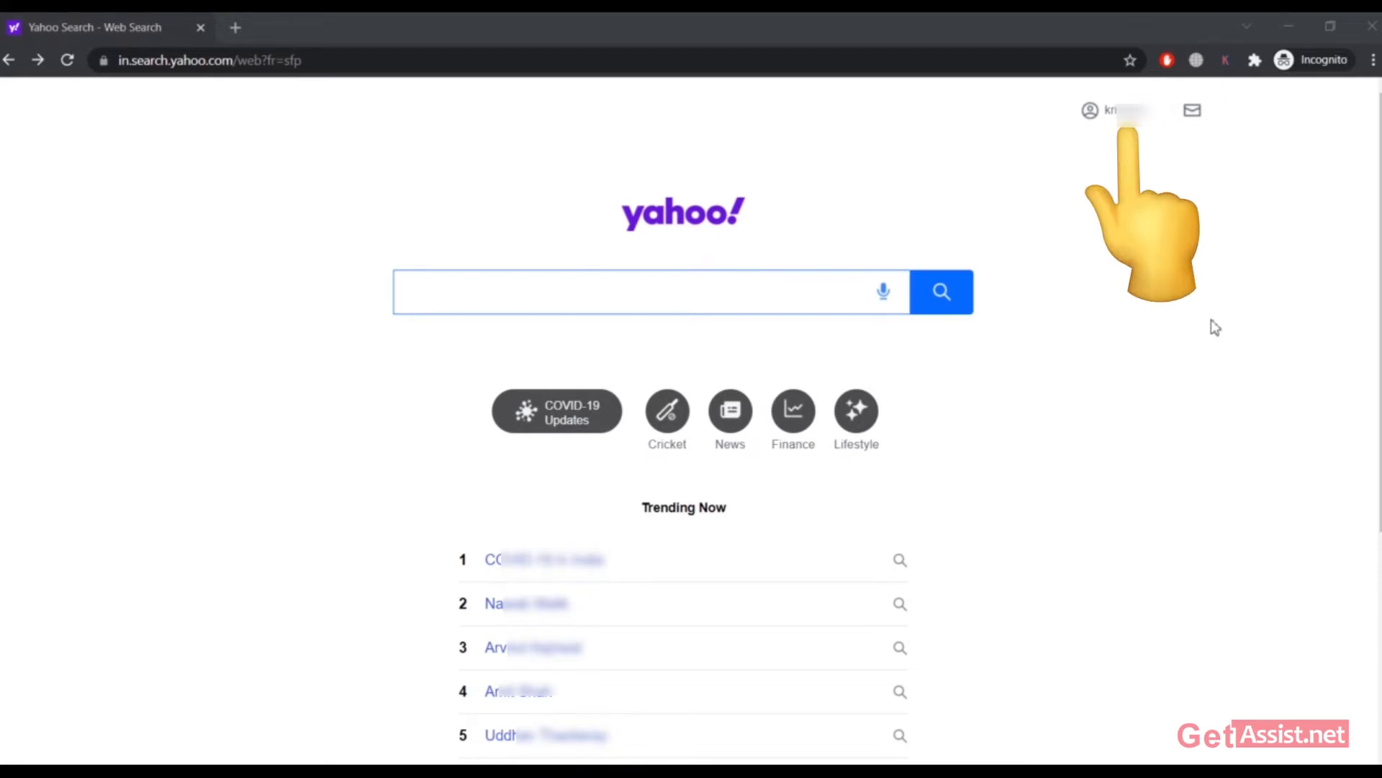
{"action": "mouse_move", "coordinate": [1125, 111]}
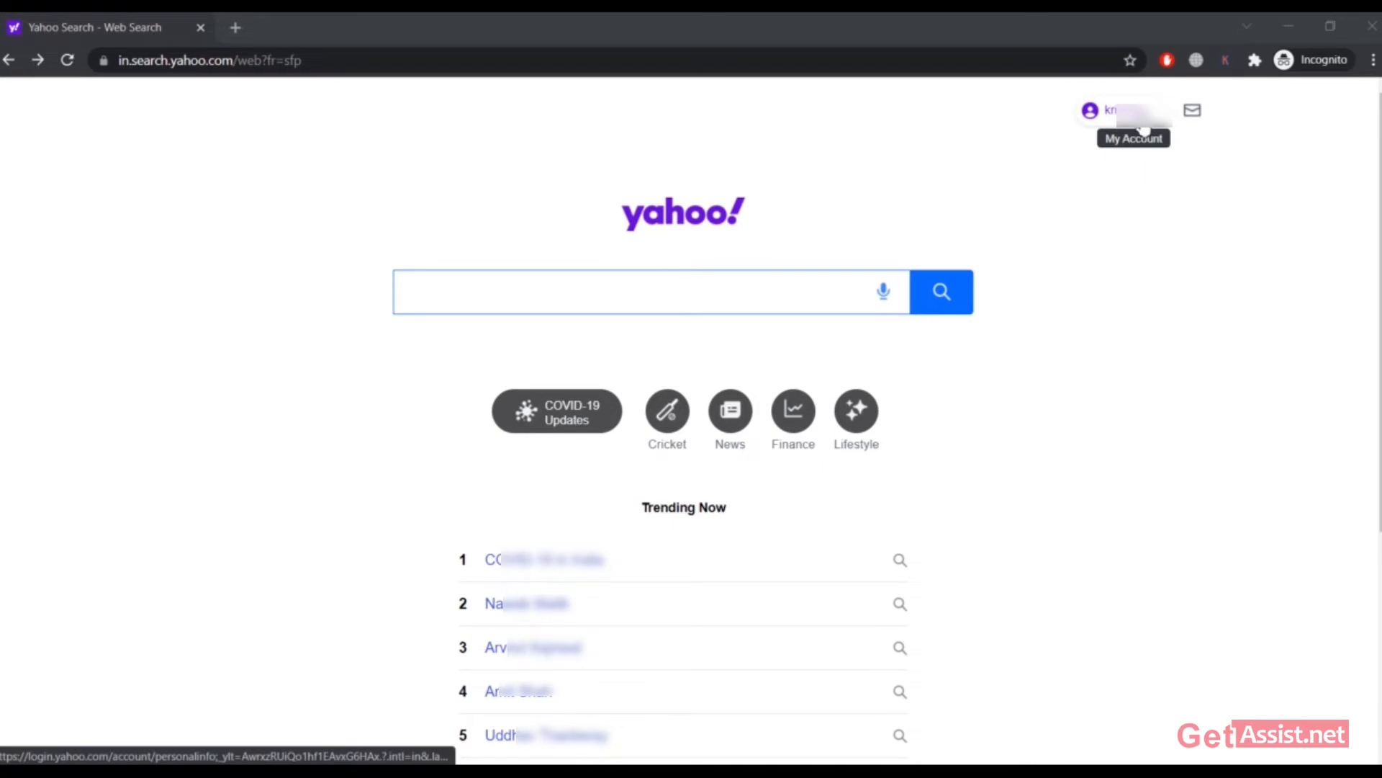
{"action": "left_click", "coordinate": [1133, 111]}
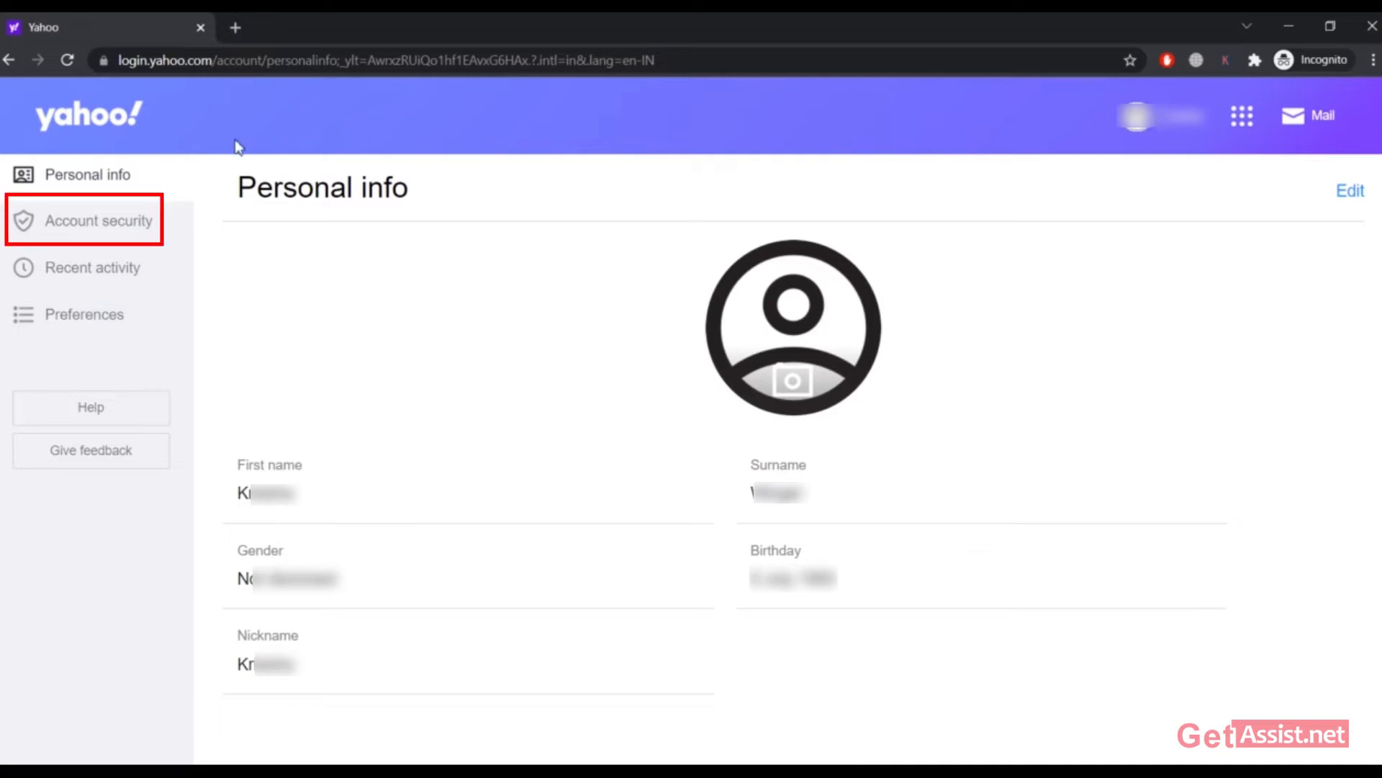
Step: From Account security, reach the recovery-method page listing the phone number and Gmail email
{"action": "left_click", "coordinate": [98, 220]}
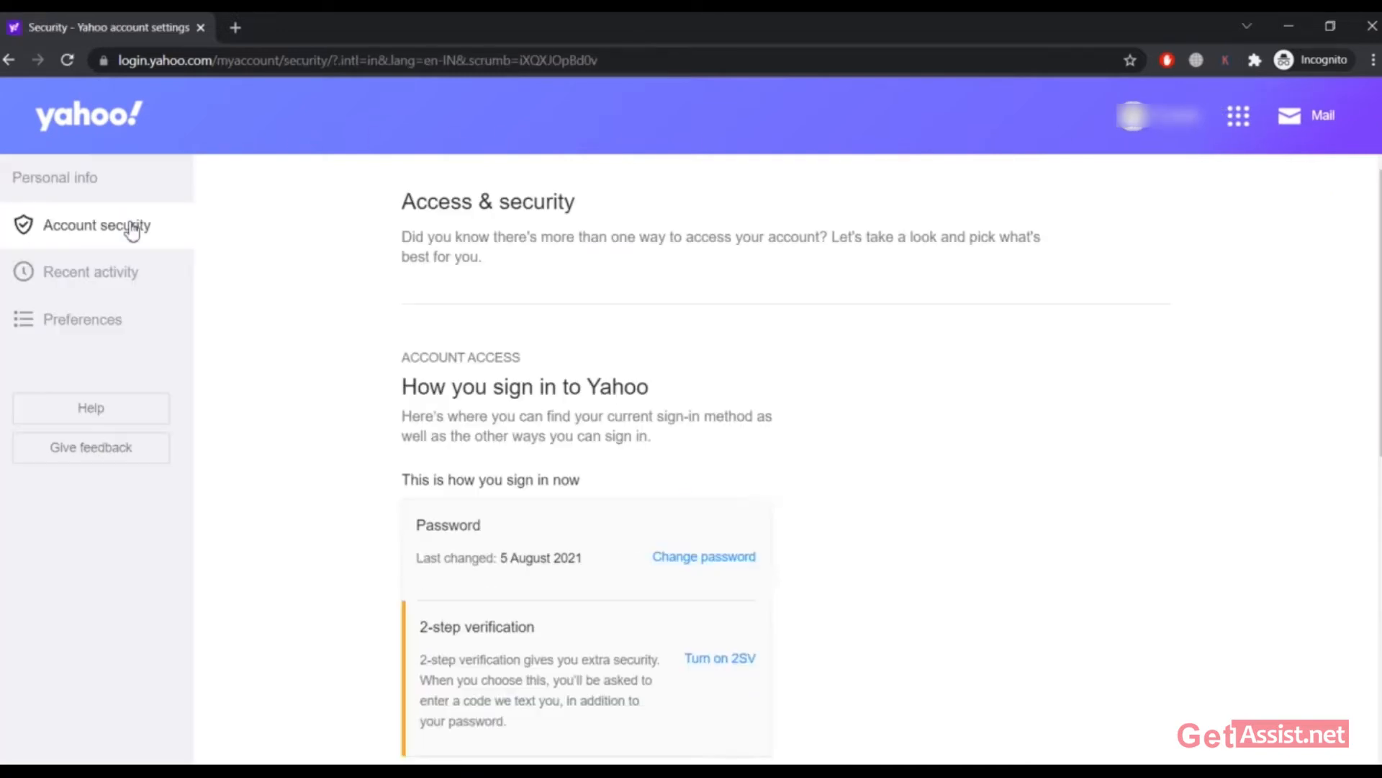
{"action": "scroll", "scroll_direction": "up", "scroll_amount": 3}
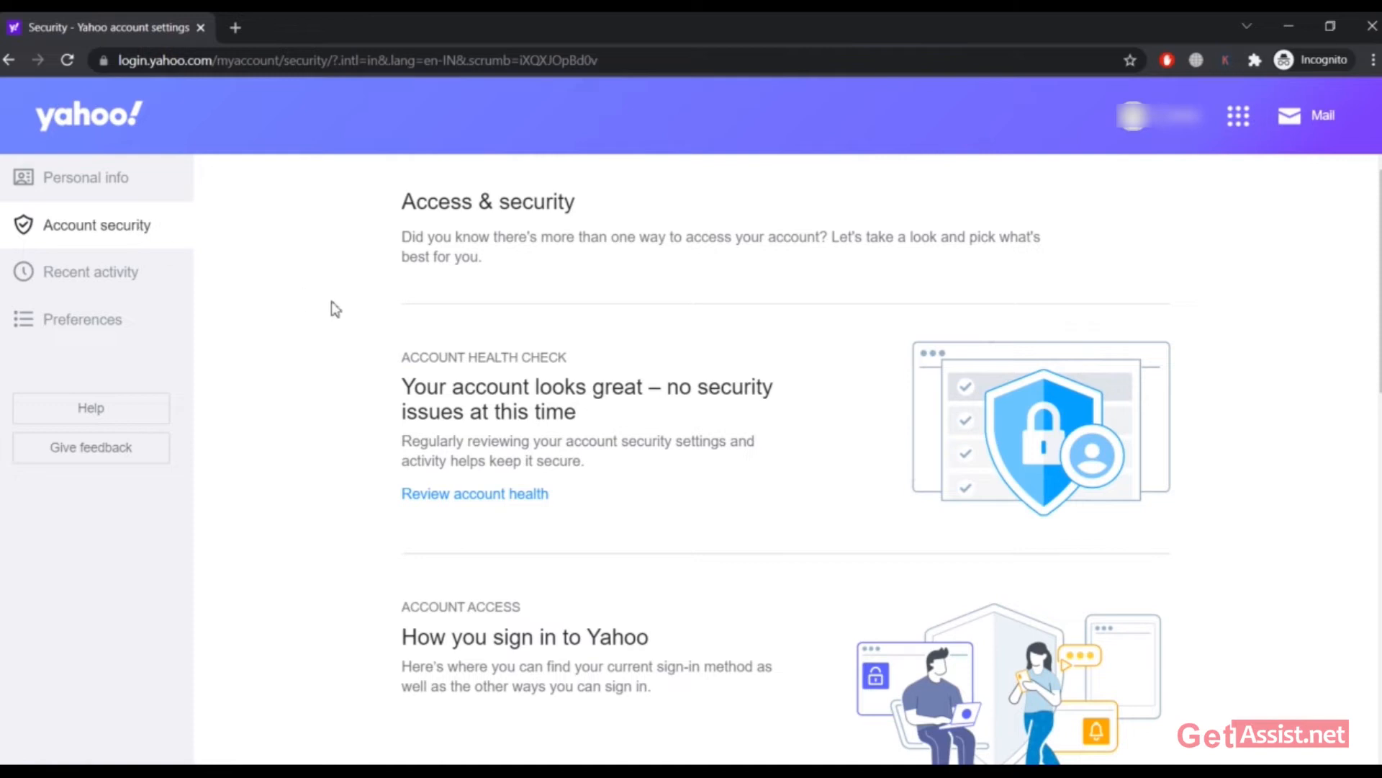
{"action": "scroll", "scroll_direction": "down", "scroll_amount": 3}
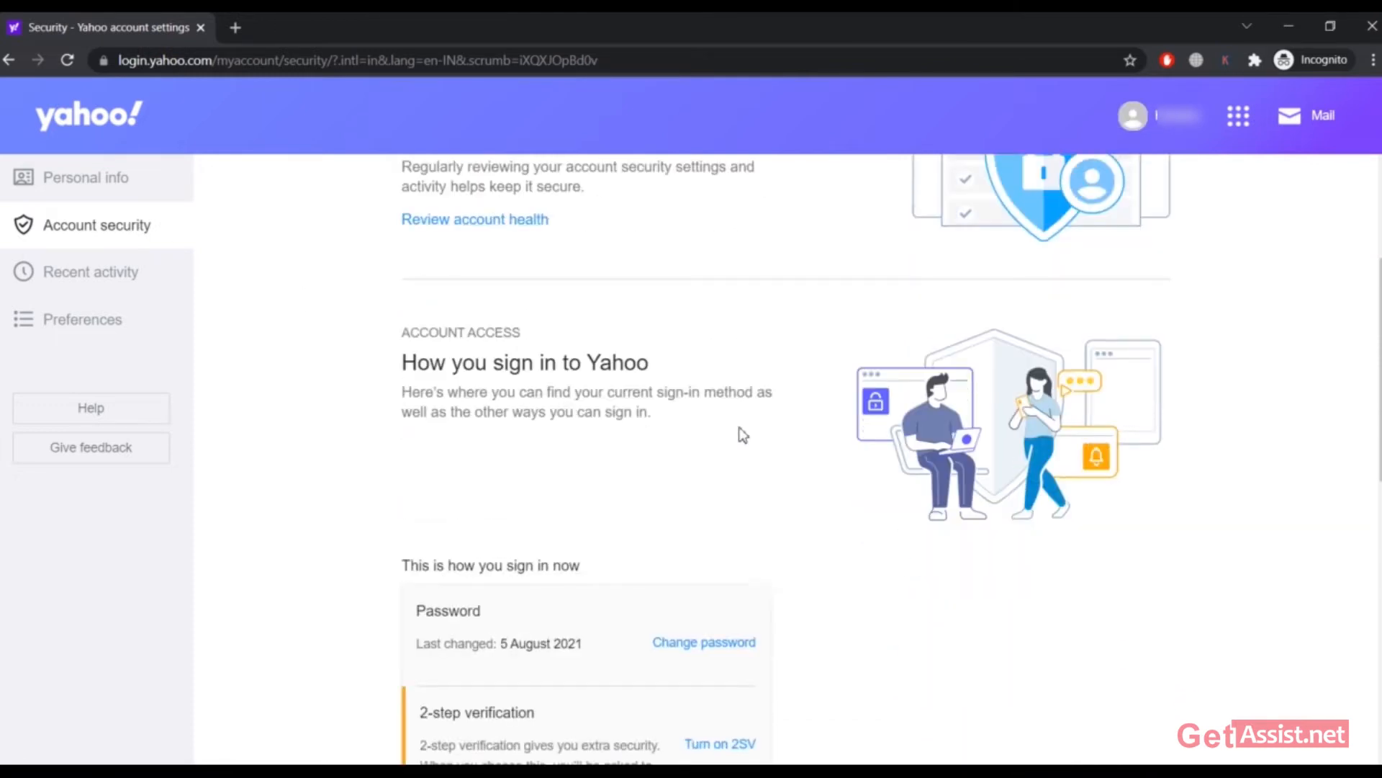
{"action": "scroll", "scroll_direction": "down", "scroll_amount": 3}
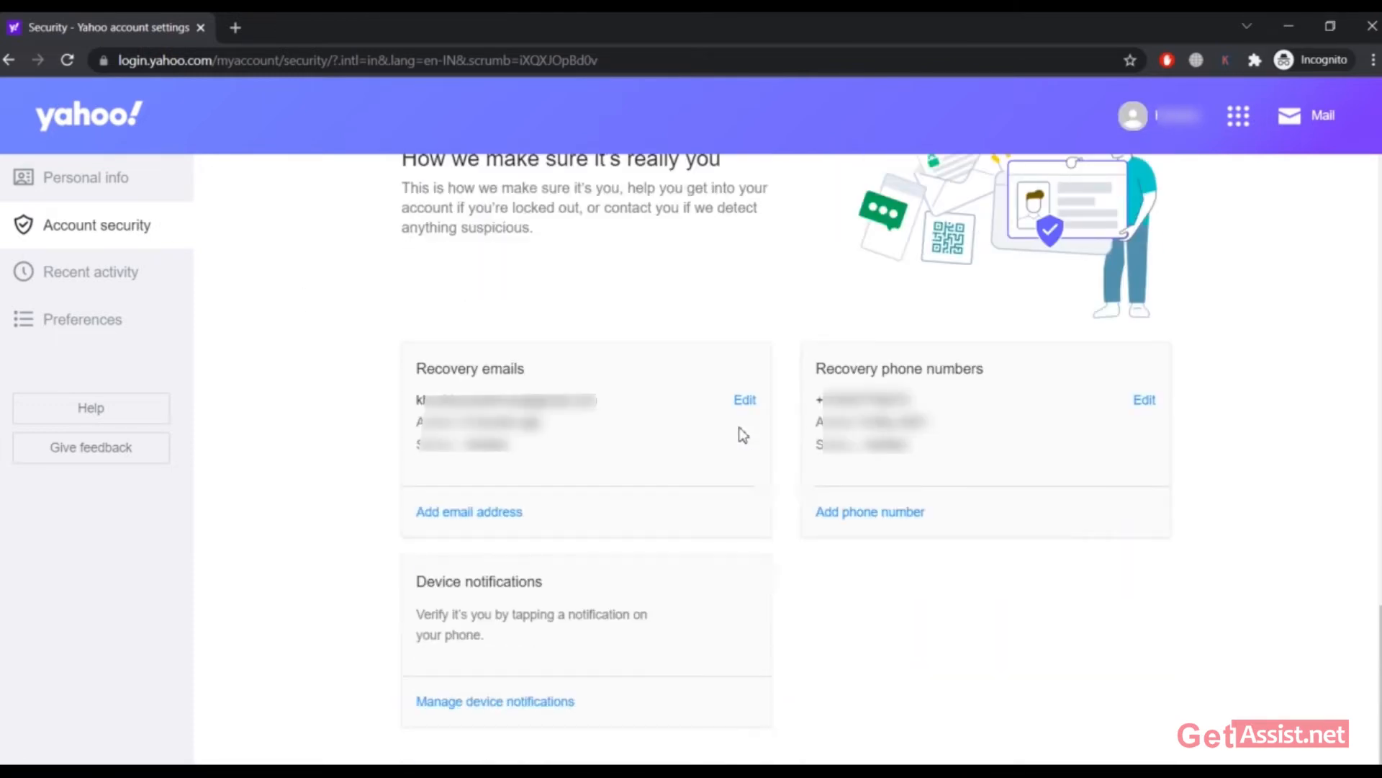
{"action": "mouse_move", "coordinate": [438, 378]}
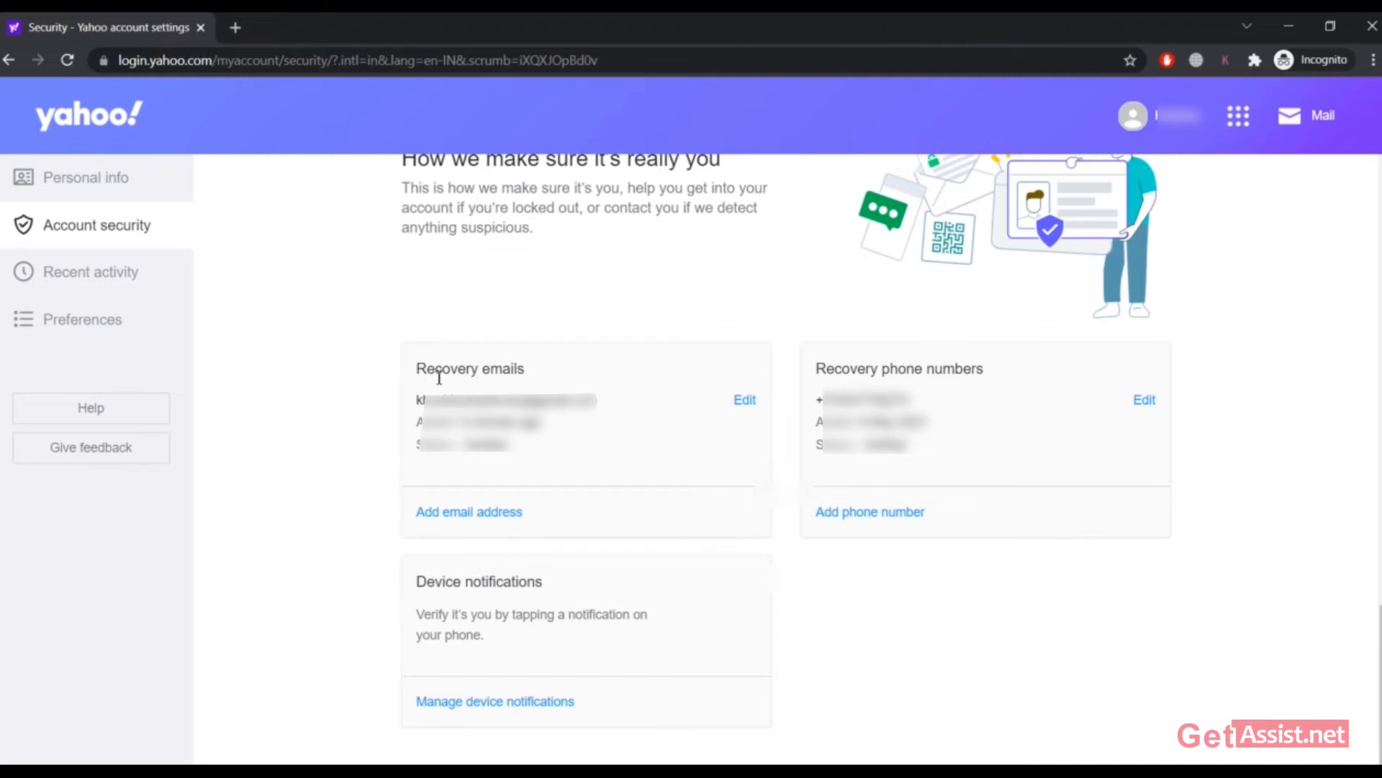
{"action": "mouse_move", "coordinate": [641, 404]}
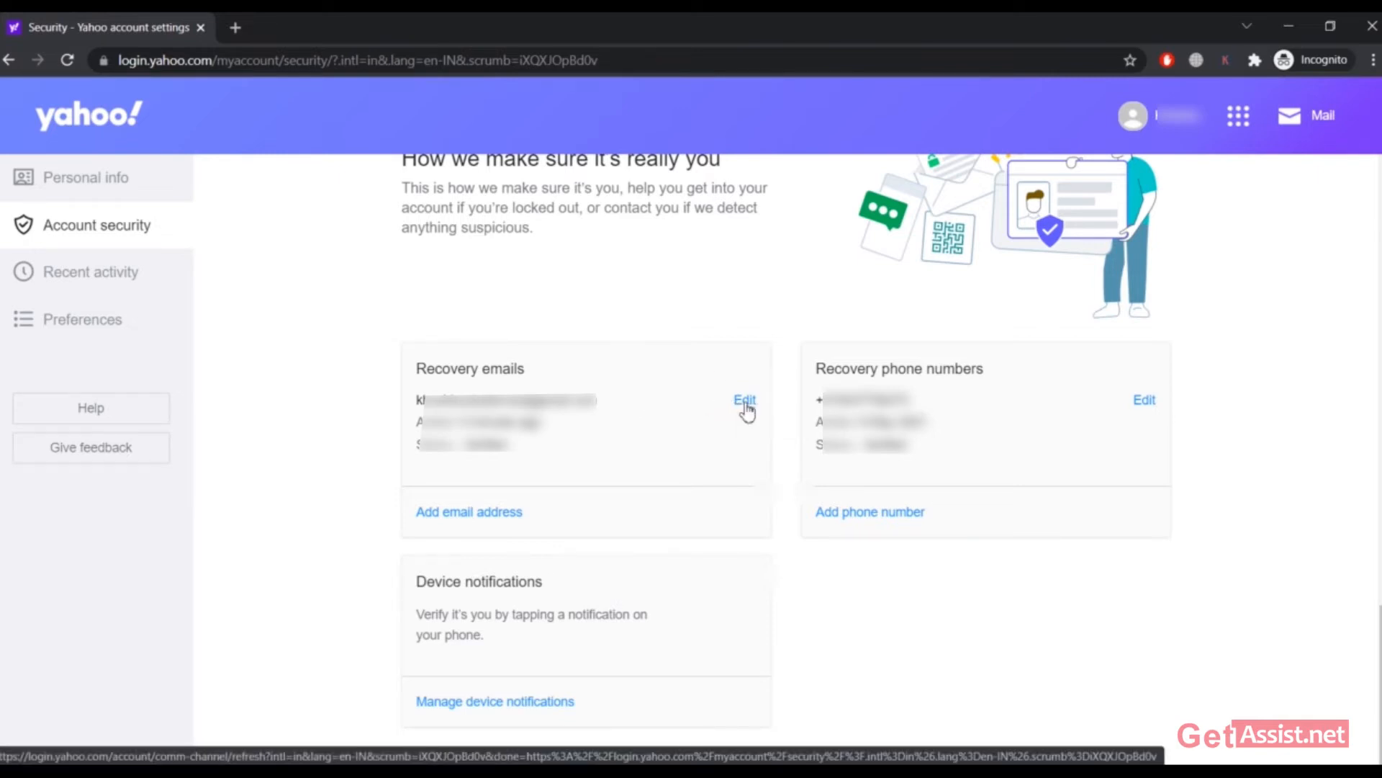
{"action": "left_click", "coordinate": [745, 399]}
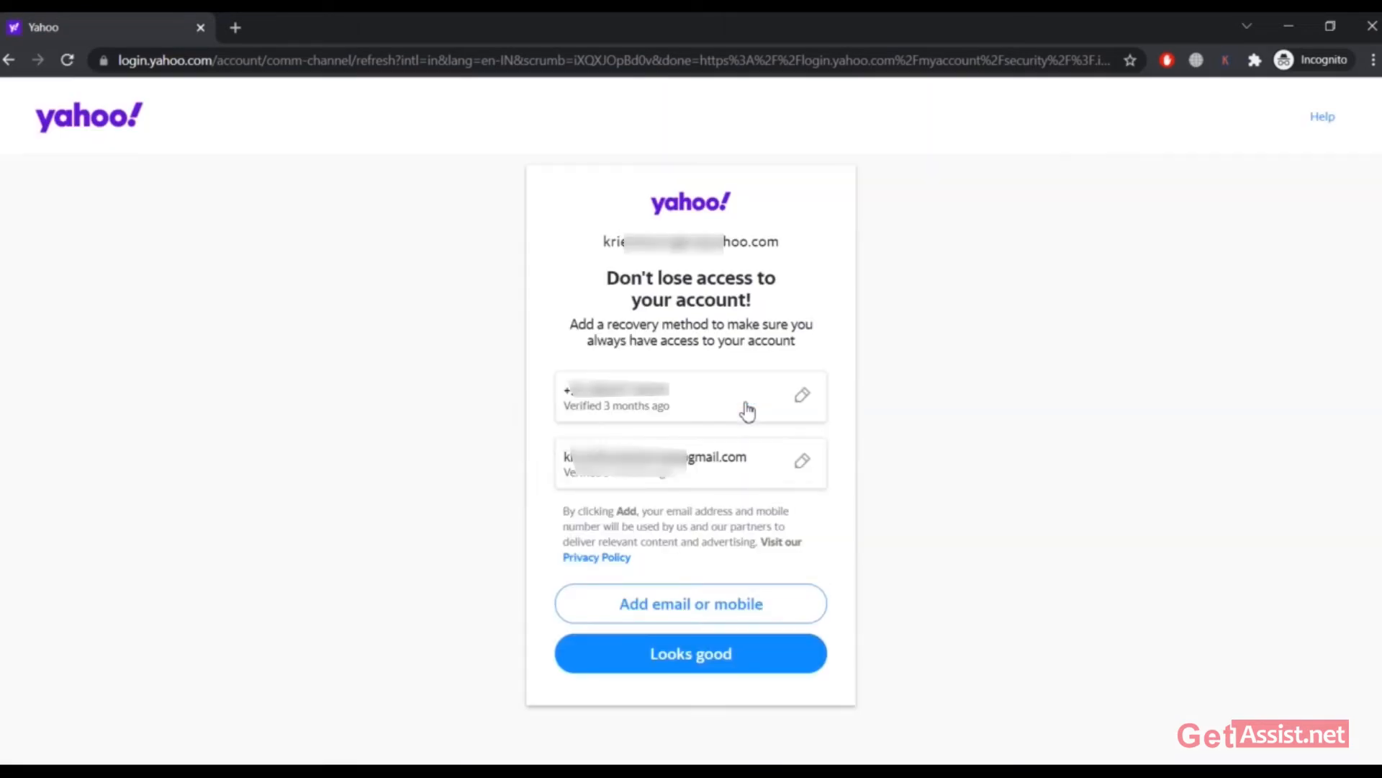
{"action": "mouse_move", "coordinate": [782, 474]}
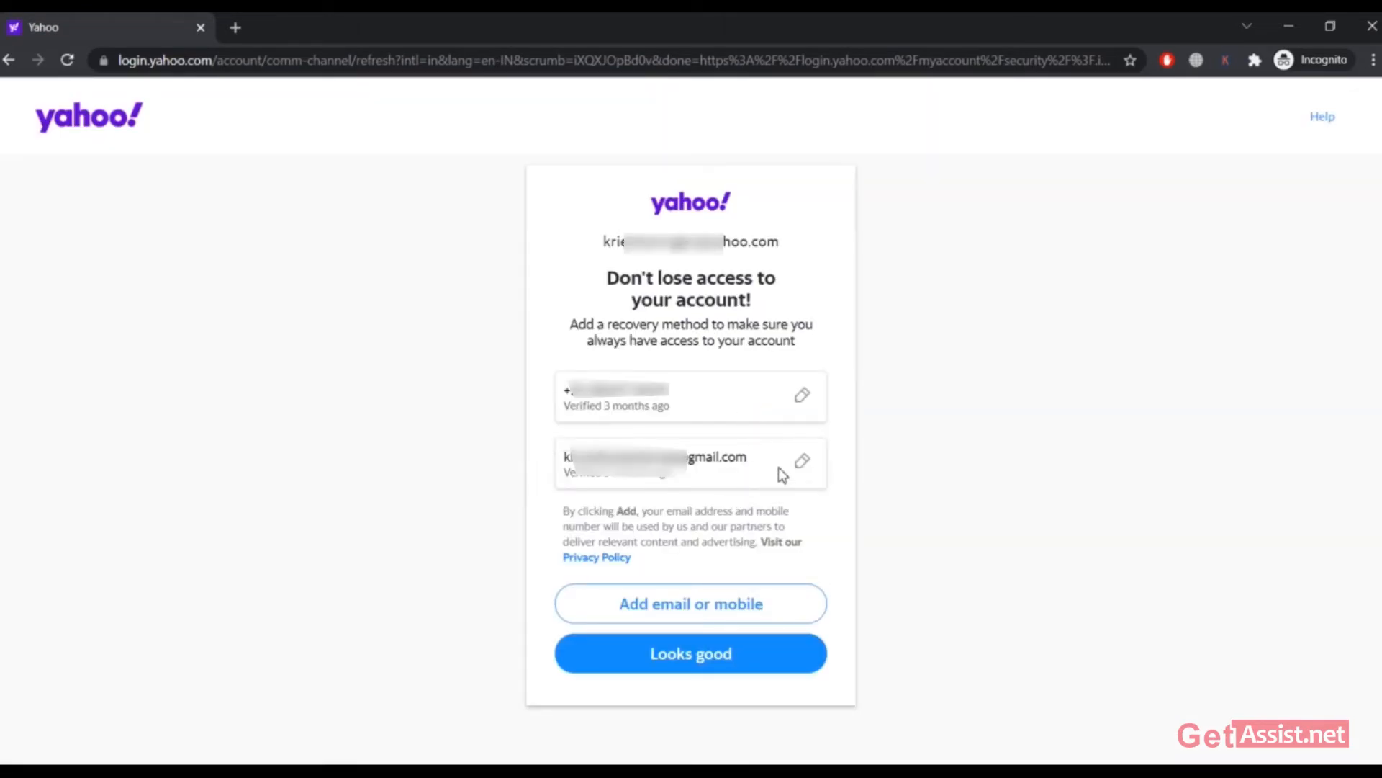
{"action": "mouse_move", "coordinate": [802, 465]}
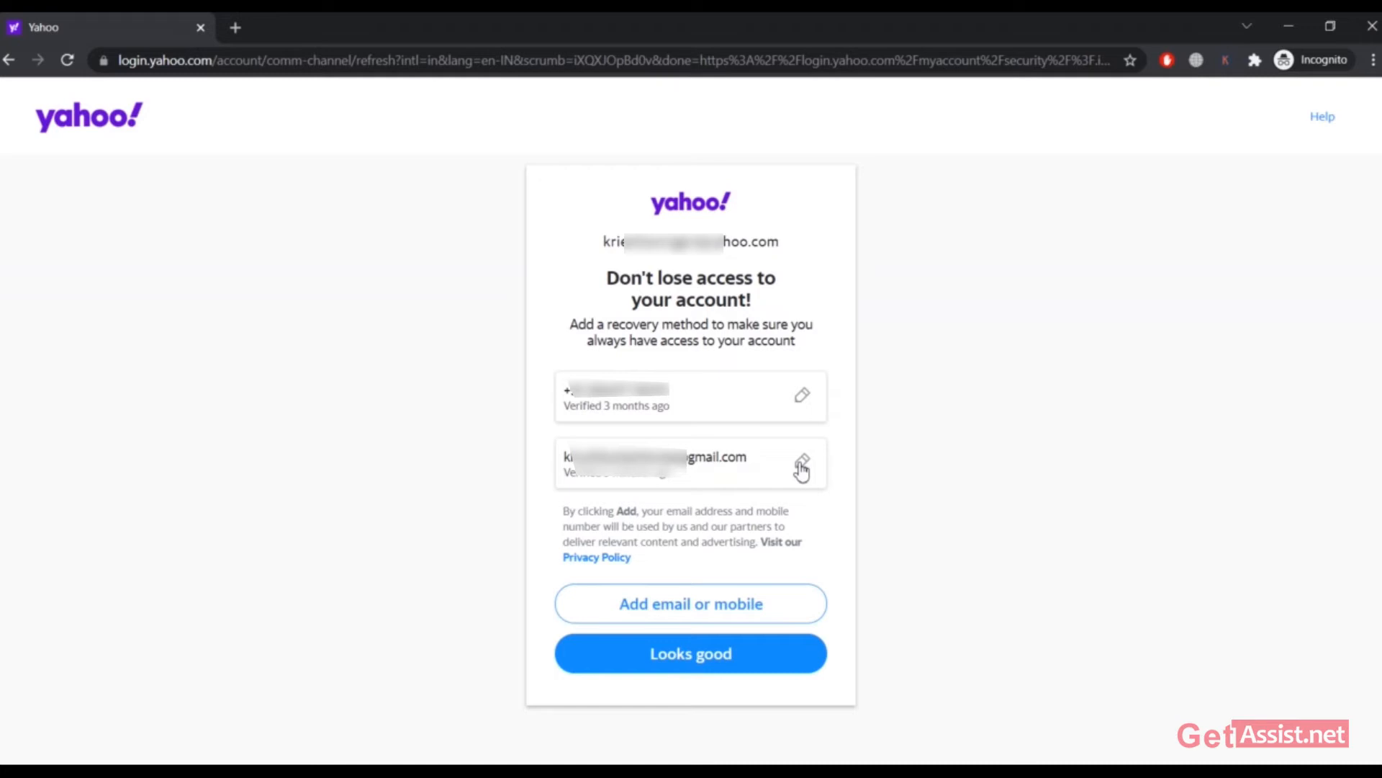
{"action": "mouse_move", "coordinate": [774, 484]}
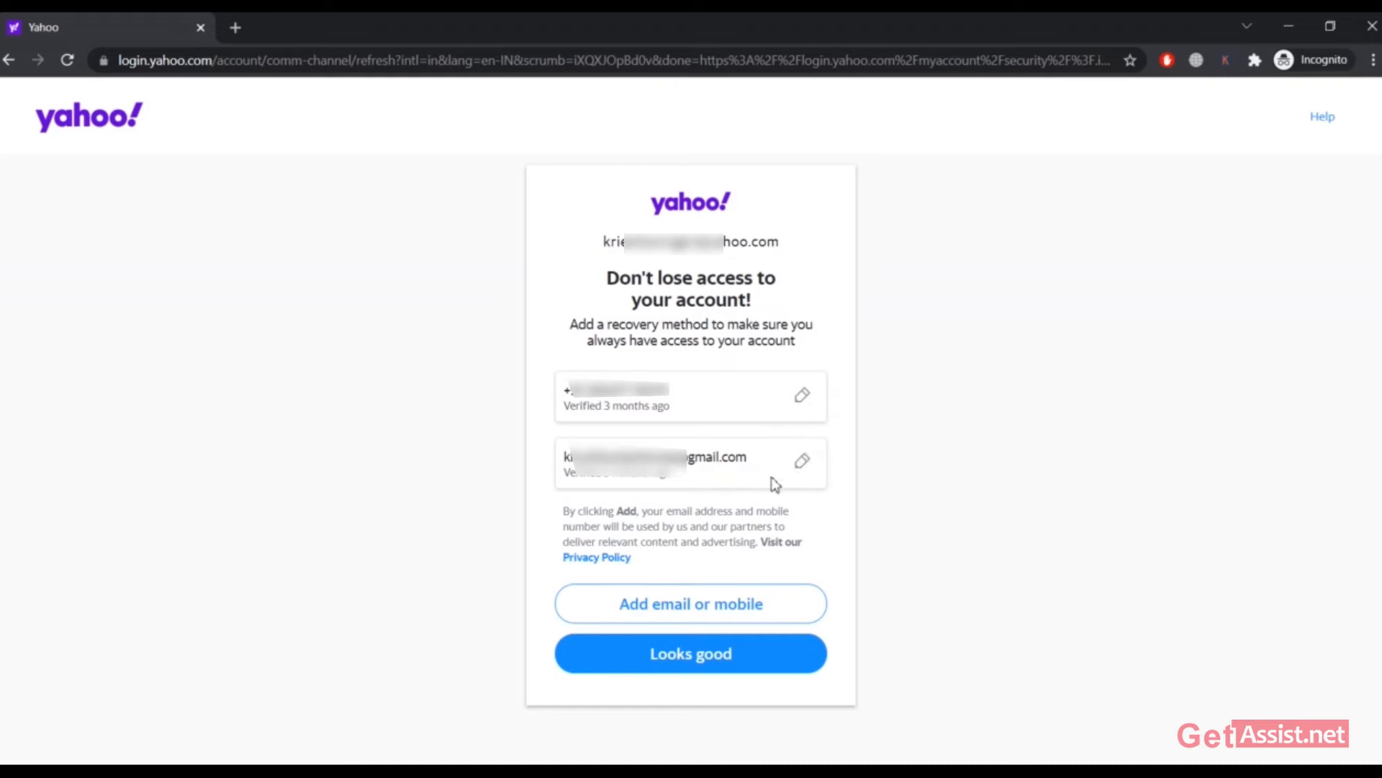
{"action": "mouse_move", "coordinate": [802, 463]}
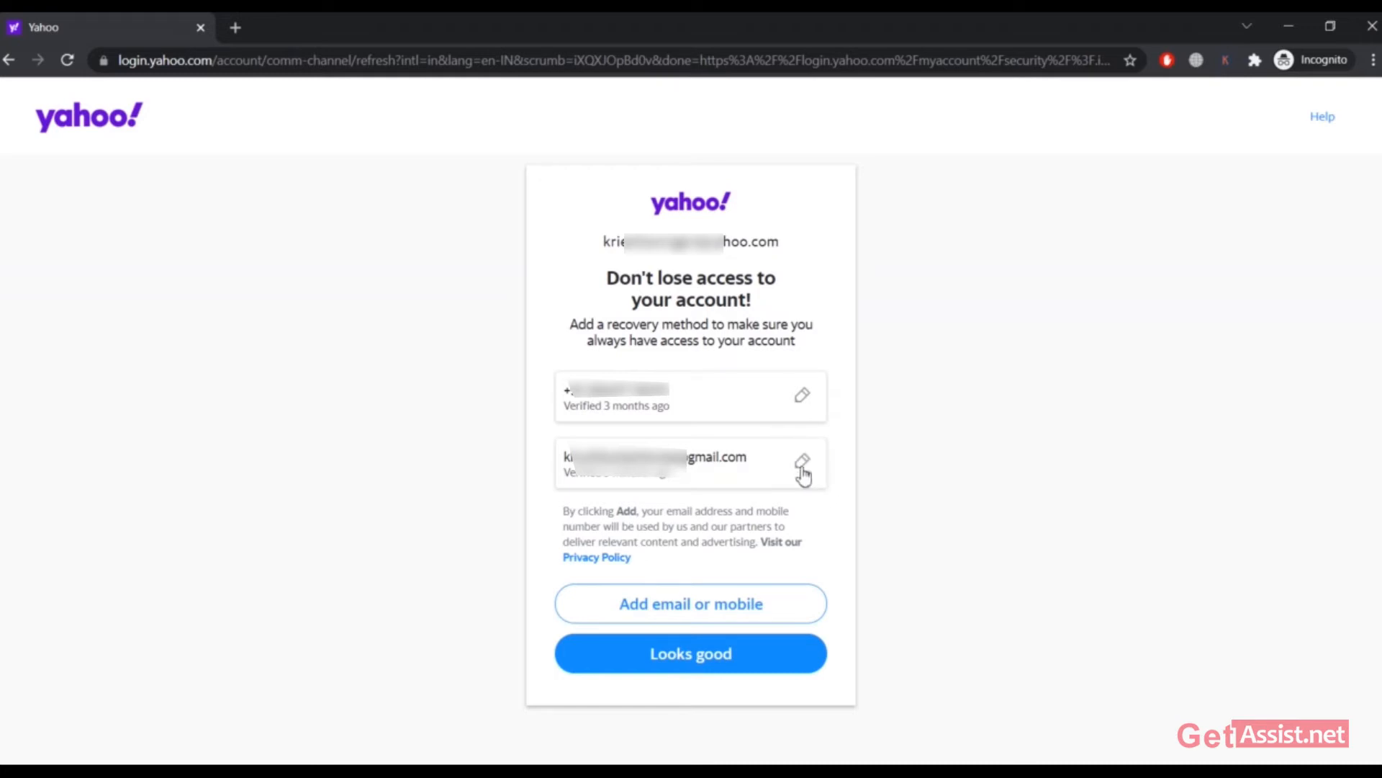
Step: Start editing the gmail.com recovery address via its pencil icon
{"action": "left_click", "coordinate": [801, 463]}
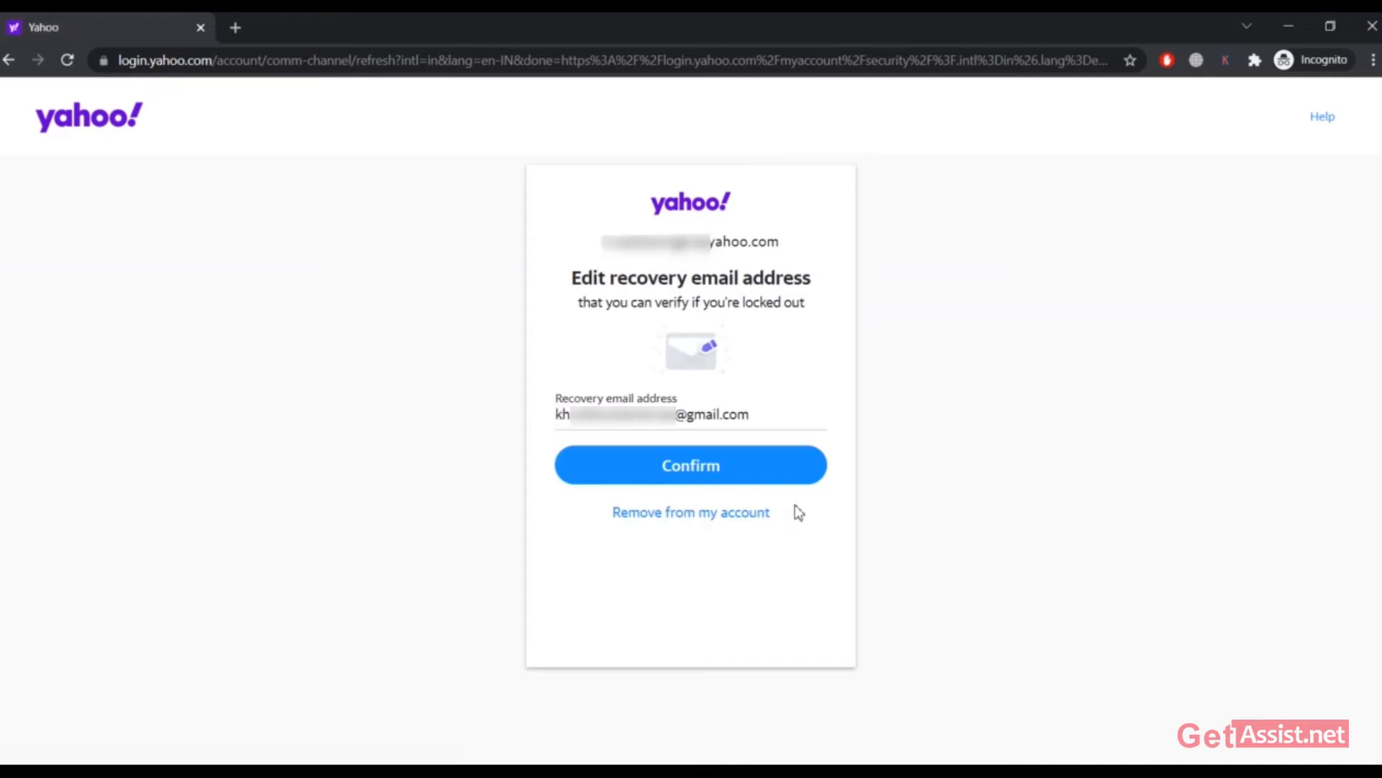
{"action": "mouse_move", "coordinate": [623, 520]}
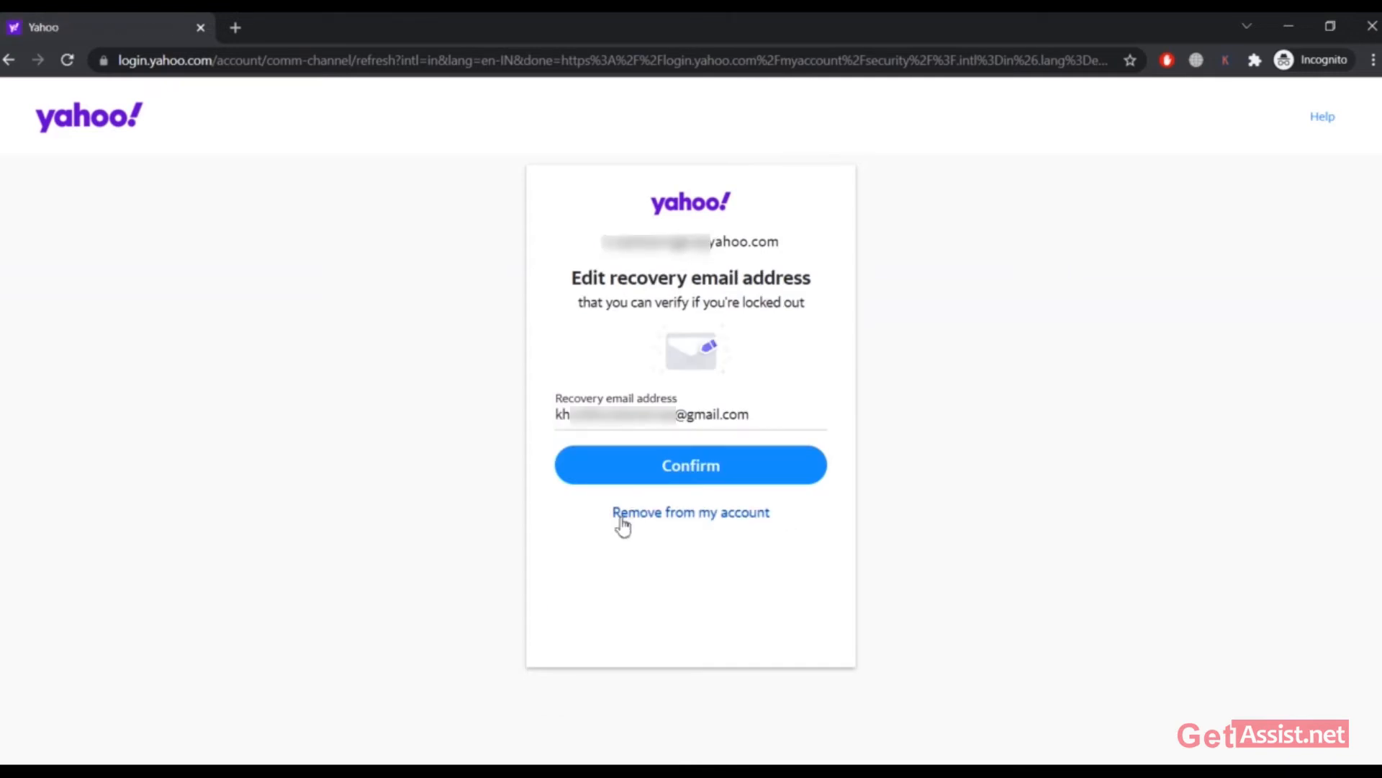
{"action": "mouse_move", "coordinate": [662, 528]}
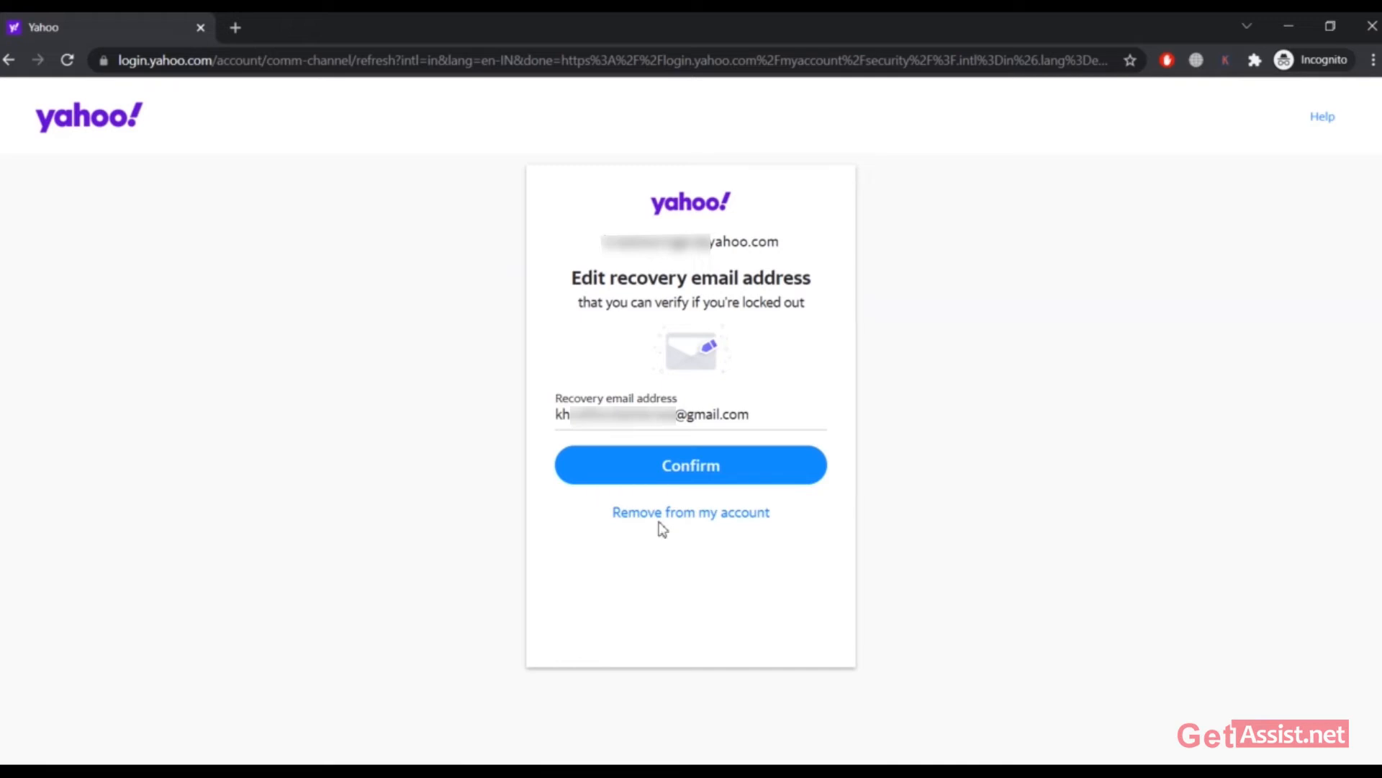
{"action": "mouse_move", "coordinate": [690, 511]}
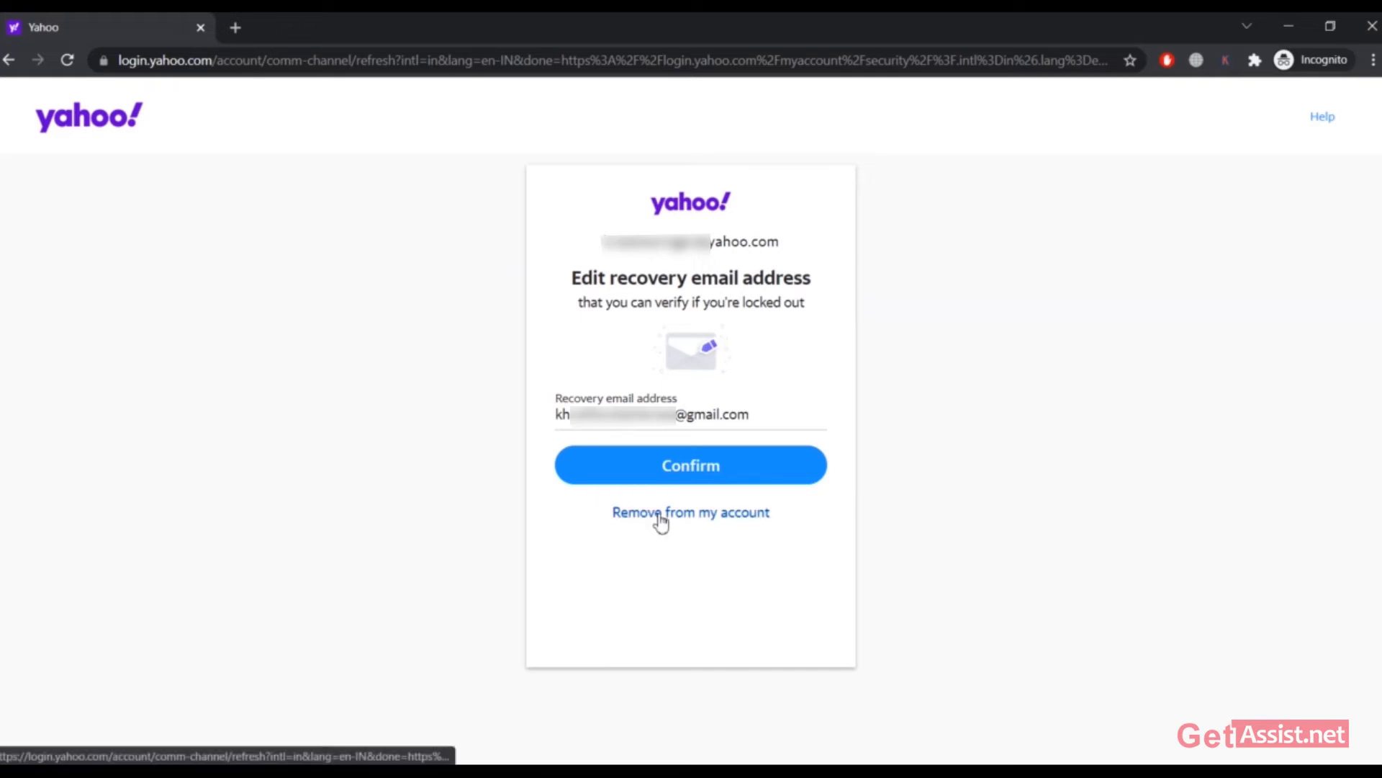
Step: Choose 'Remove from my account' for the Gmail recovery address
{"action": "left_click", "coordinate": [690, 511]}
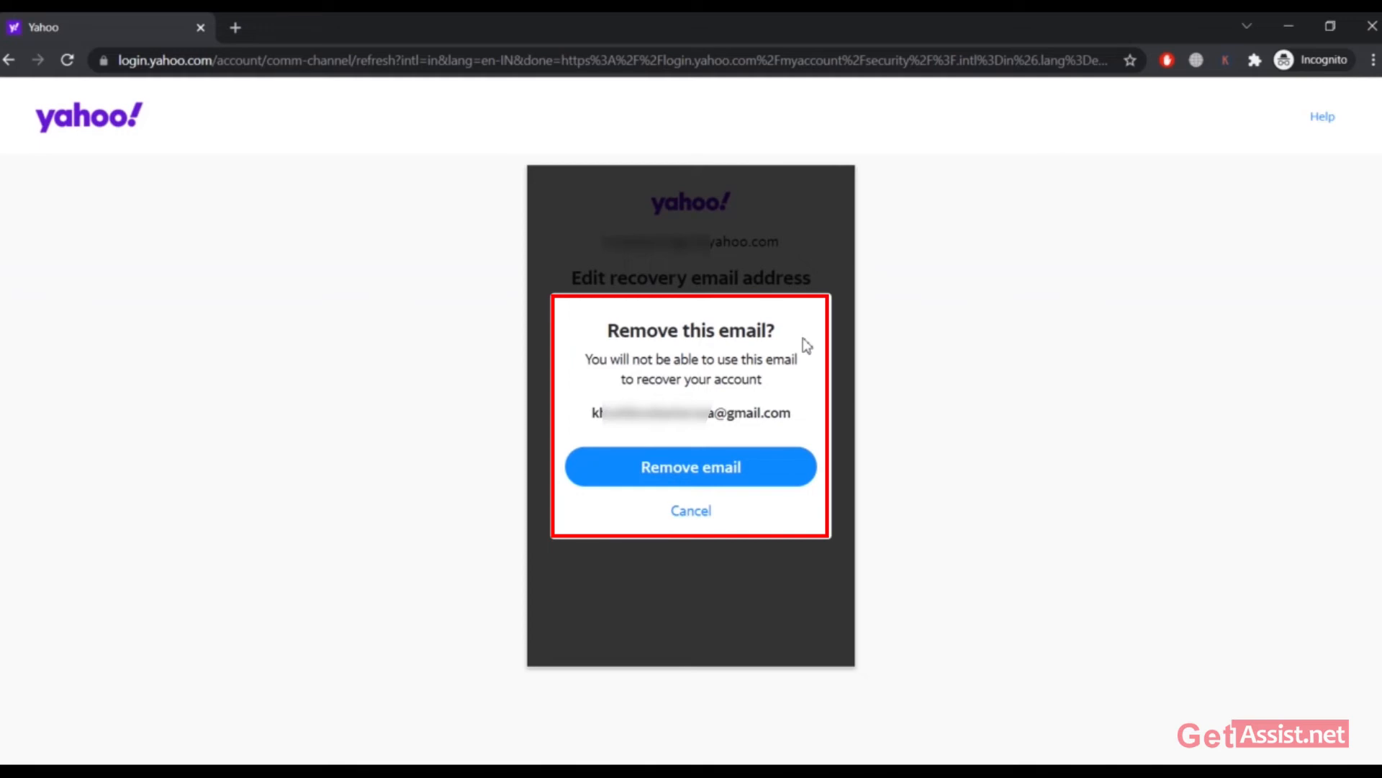
{"action": "mouse_move", "coordinate": [814, 372]}
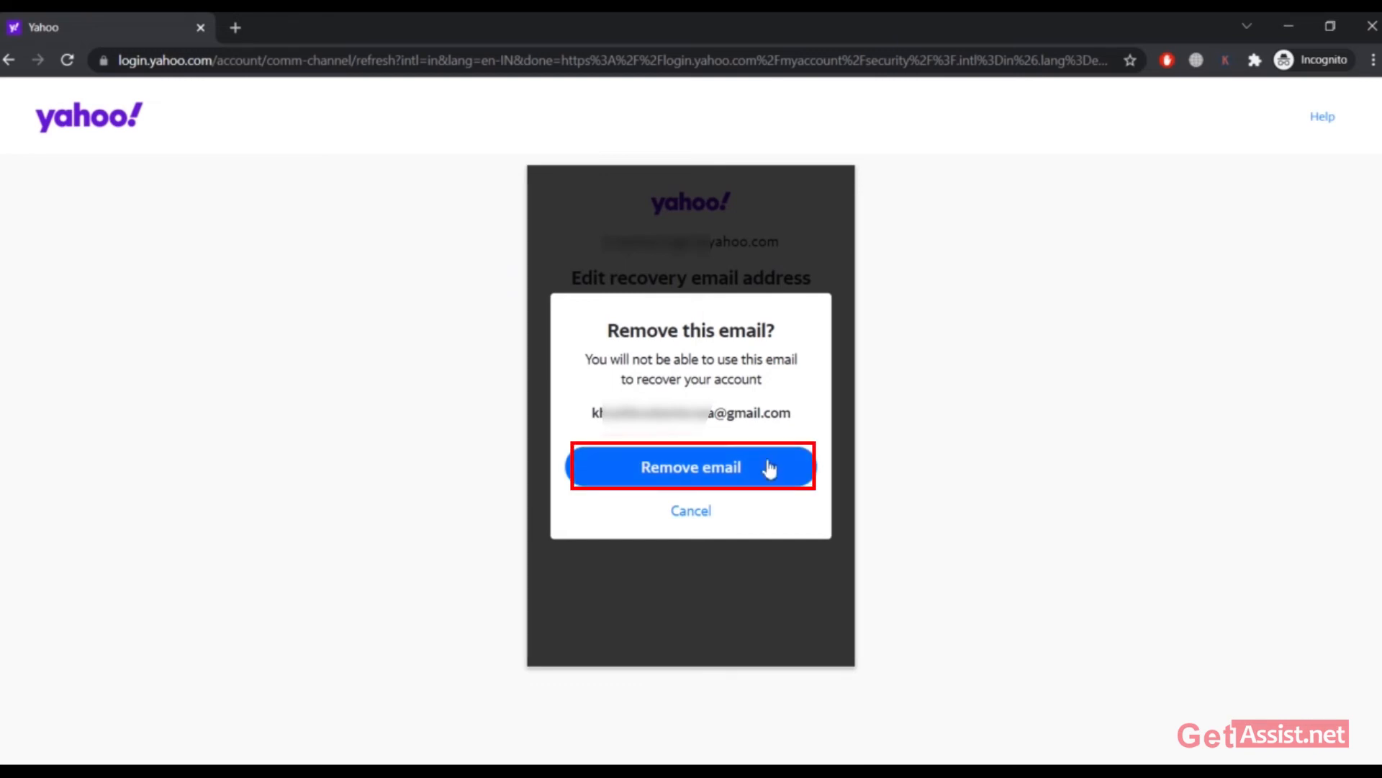
Step: Confirm 'Remove email' in the 'Remove this email?' dialog
{"action": "left_click", "coordinate": [690, 466]}
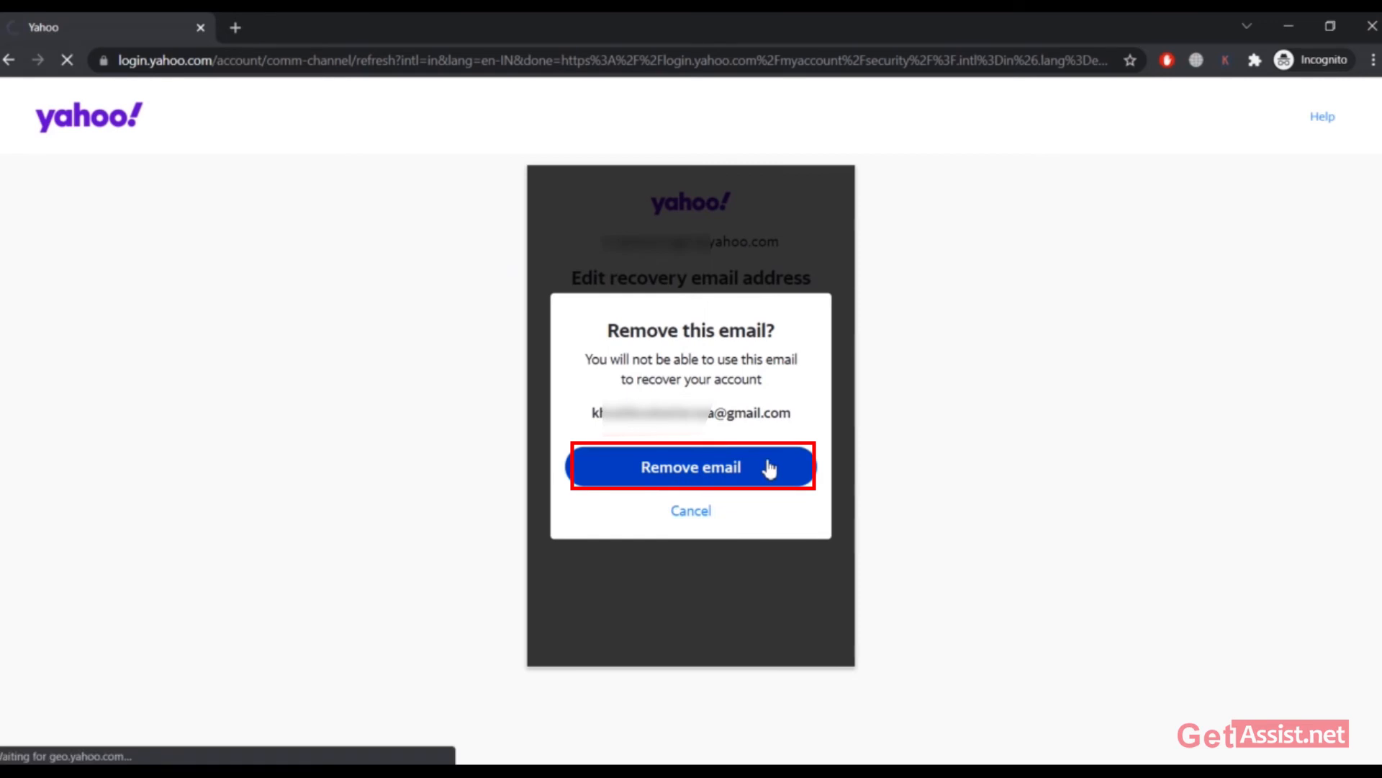
Step: Let the removal finish so the Recovery email address field is left empty
{"action": "left_click", "coordinate": [690, 467]}
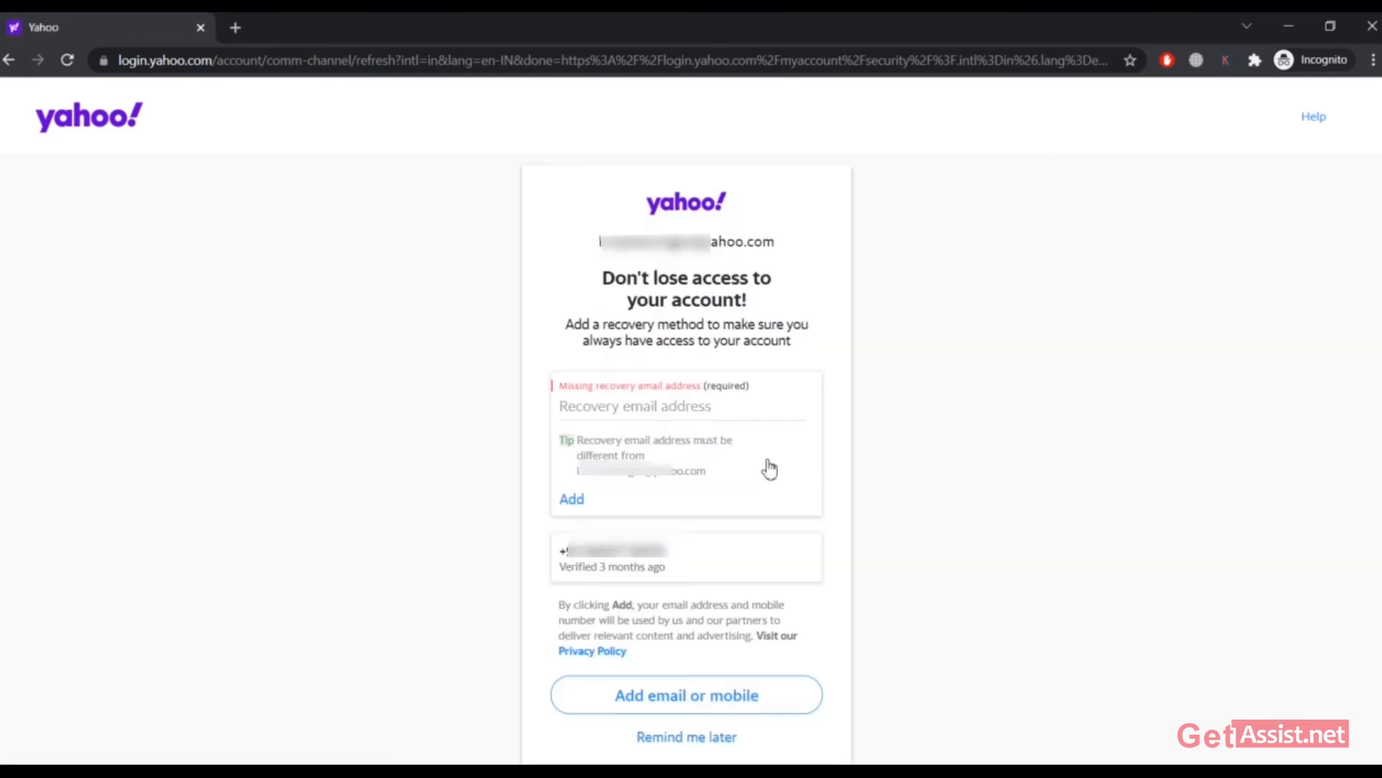
{"action": "mouse_move", "coordinate": [844, 445]}
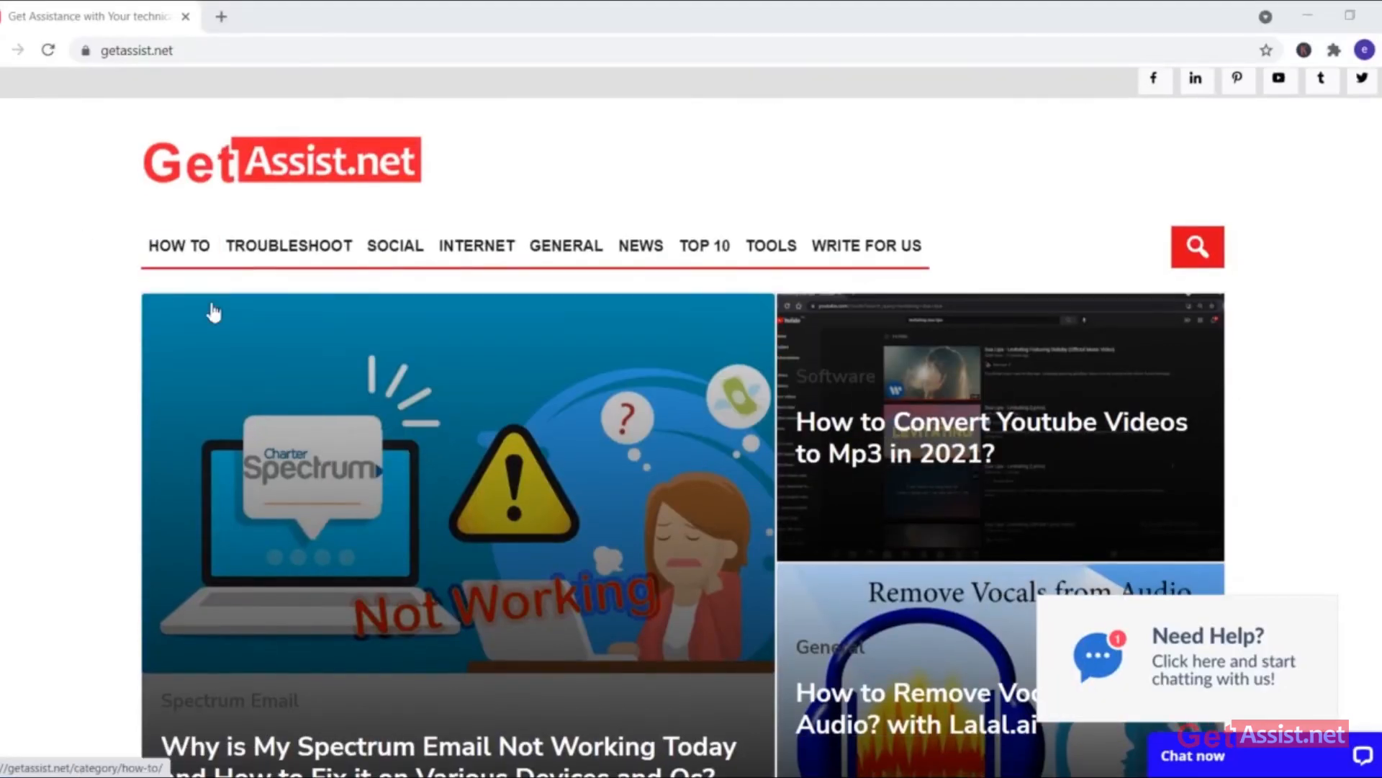
{"action": "scroll", "scroll_direction": "down", "scroll_amount": 3}
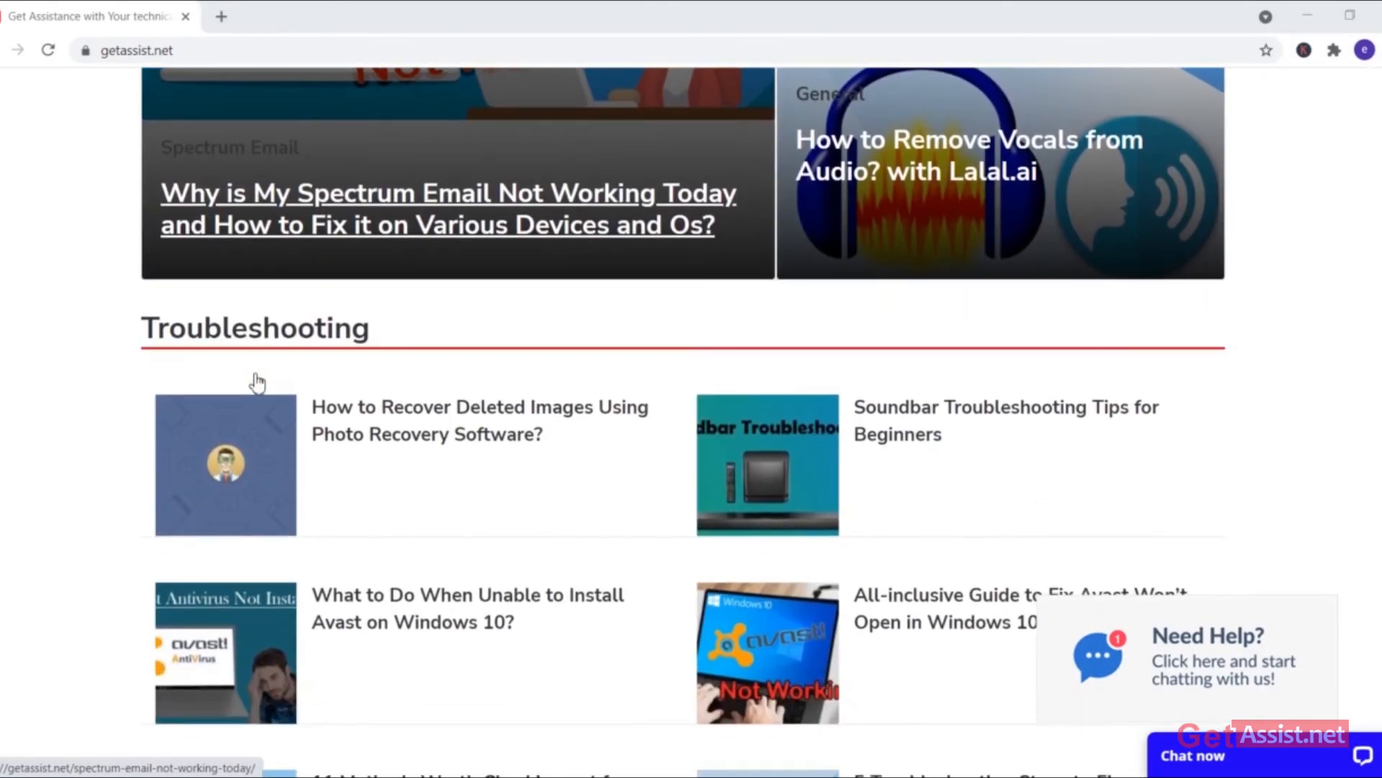
{"action": "scroll", "scroll_direction": "down", "scroll_amount": 3}
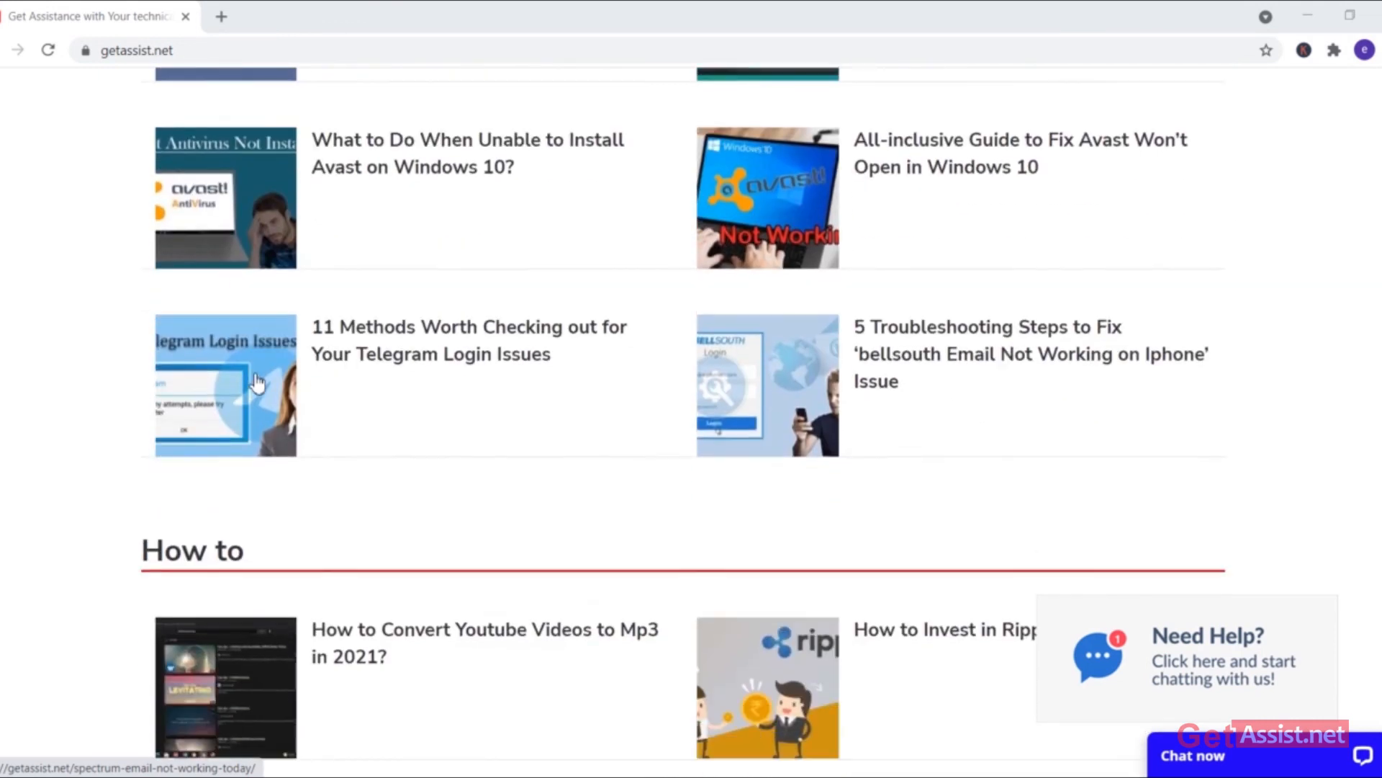
{"action": "scroll", "scroll_direction": "down", "scroll_amount": 3}
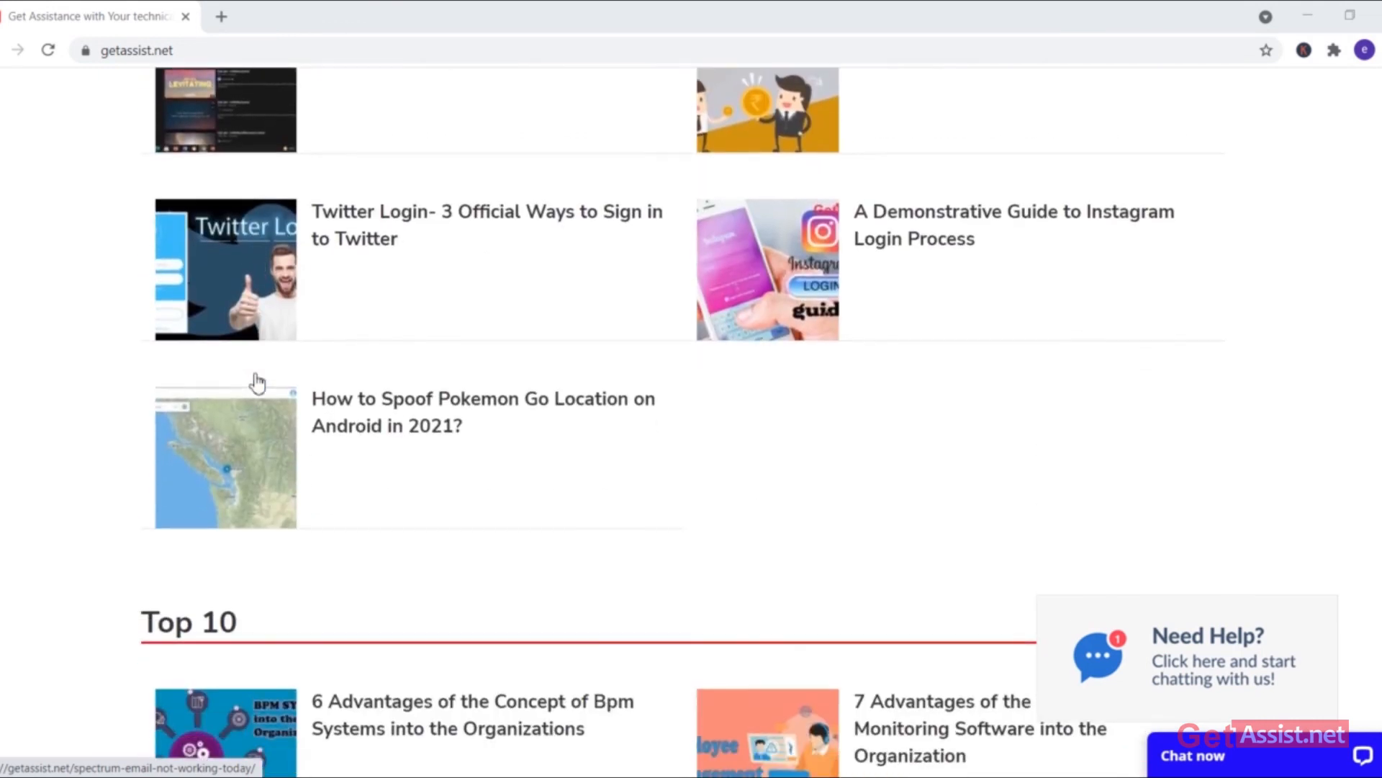